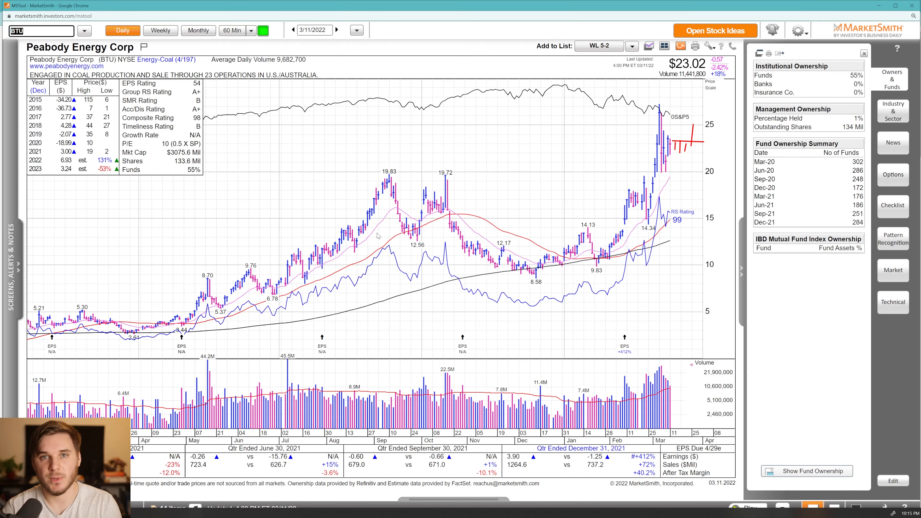
pyautogui.moveTo(701, 371)
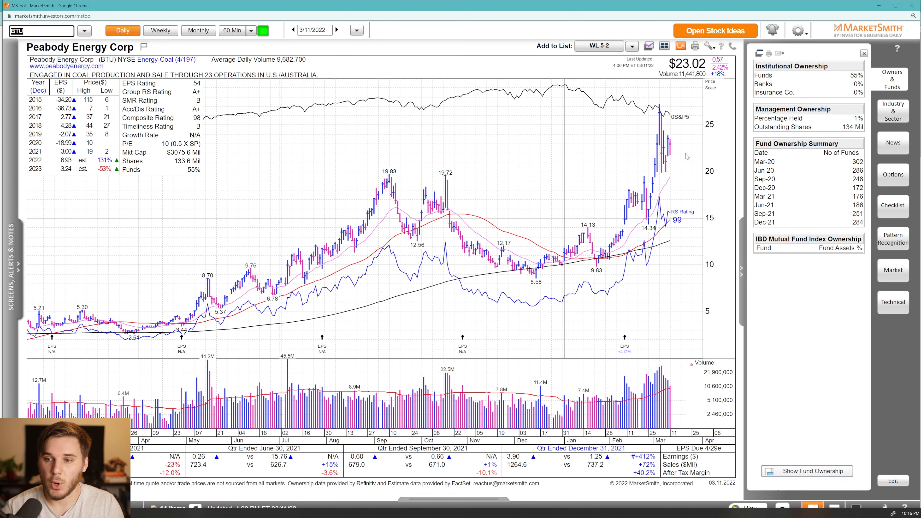
pyautogui.moveTo(682, 111)
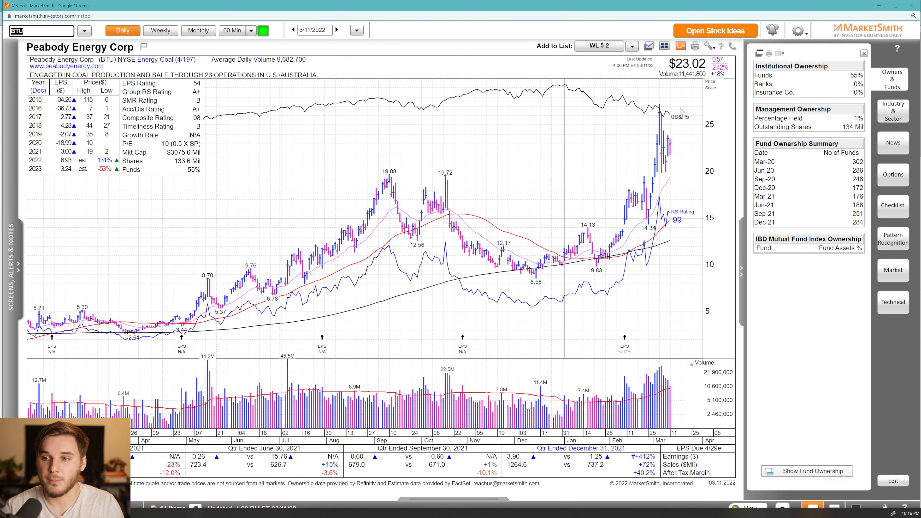
# Step: Draw red markup beside Peabody's recent bars, a pivot line near 23, and a pointer to the +412% earnings growth
pyautogui.moveTo(641, 365); pyautogui.dragTo(654, 377)
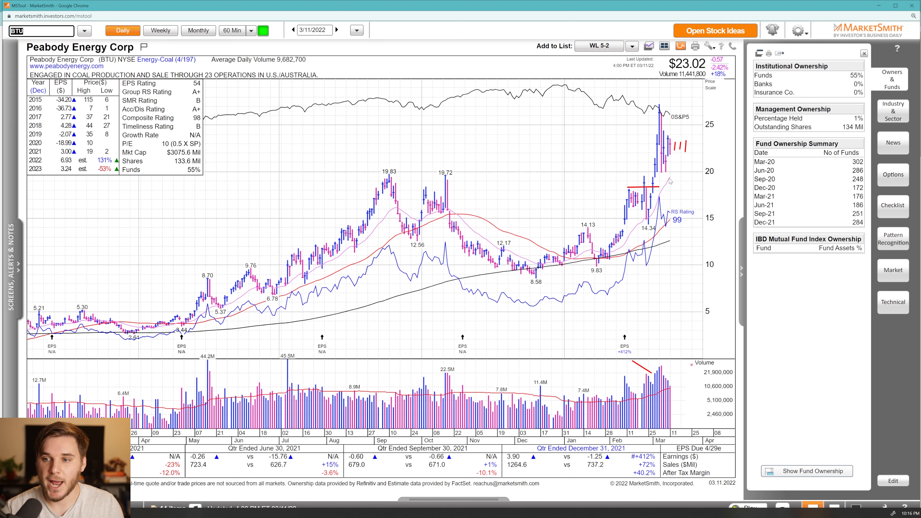
pyautogui.moveTo(650, 185); pyautogui.dragTo(684, 167)
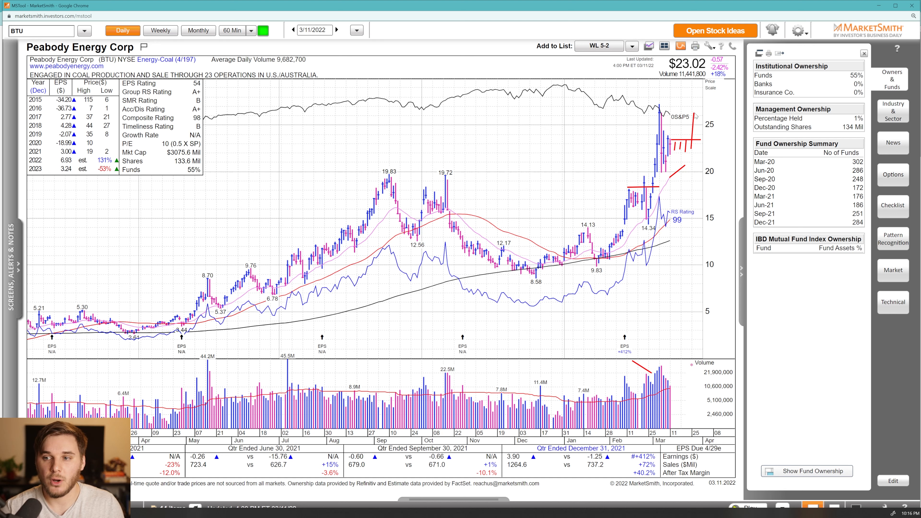
pyautogui.click(39, 31)
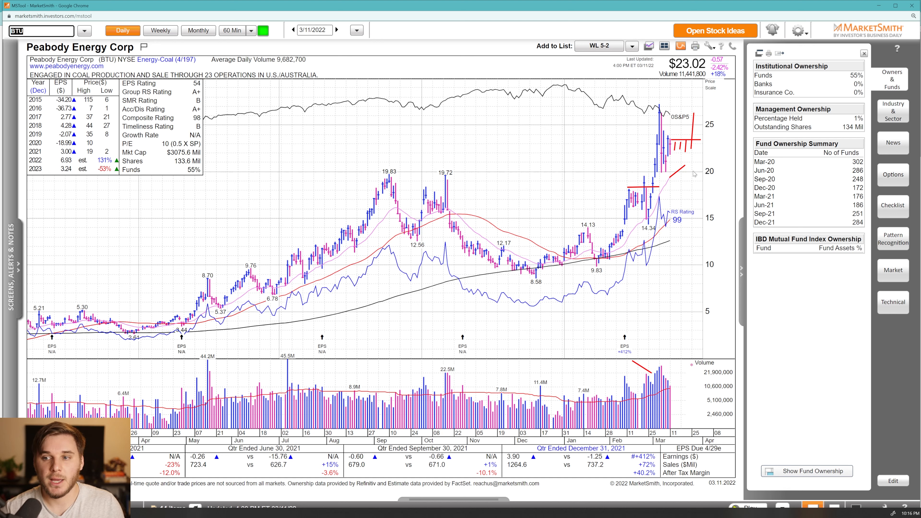
pyautogui.moveTo(449, 126)
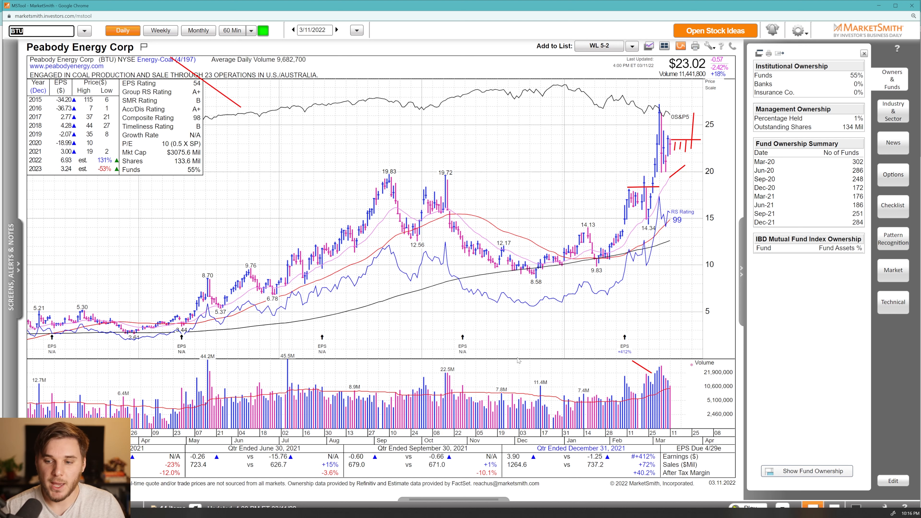
pyautogui.moveTo(573, 384); pyautogui.dragTo(631, 459)
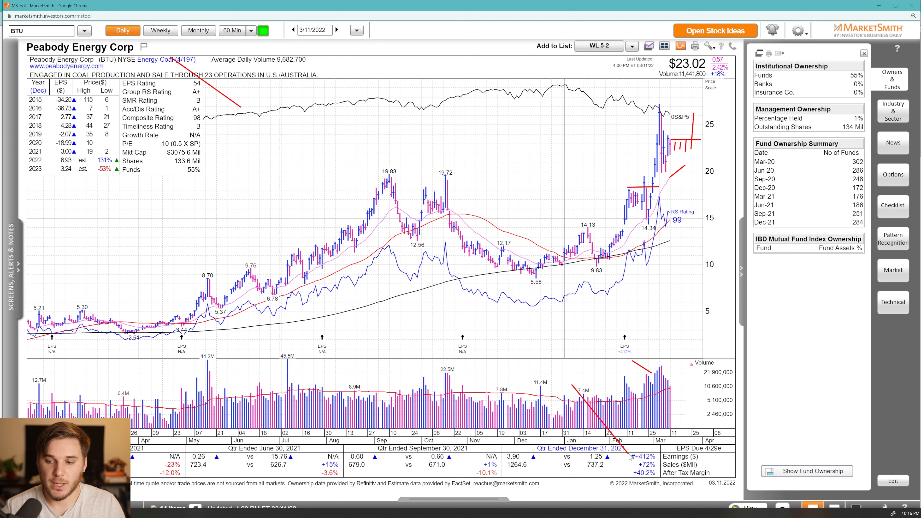
# Step: Load the Centene Corp (CNC) daily chart
pyautogui.write('CNC')
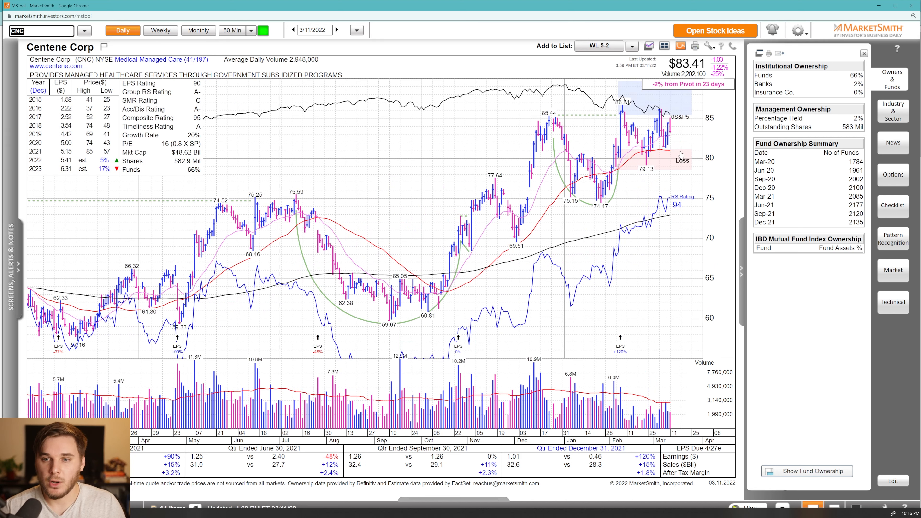
pyautogui.moveTo(609, 344)
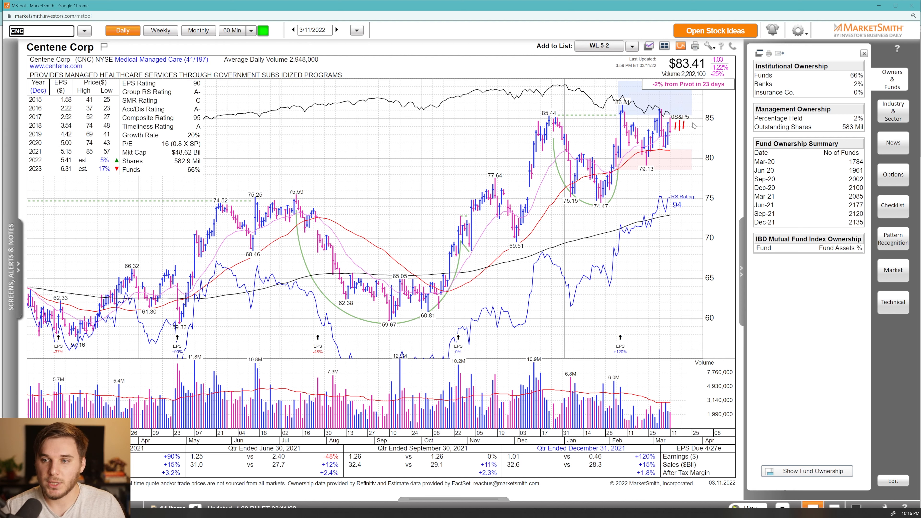
pyautogui.moveTo(688, 130)
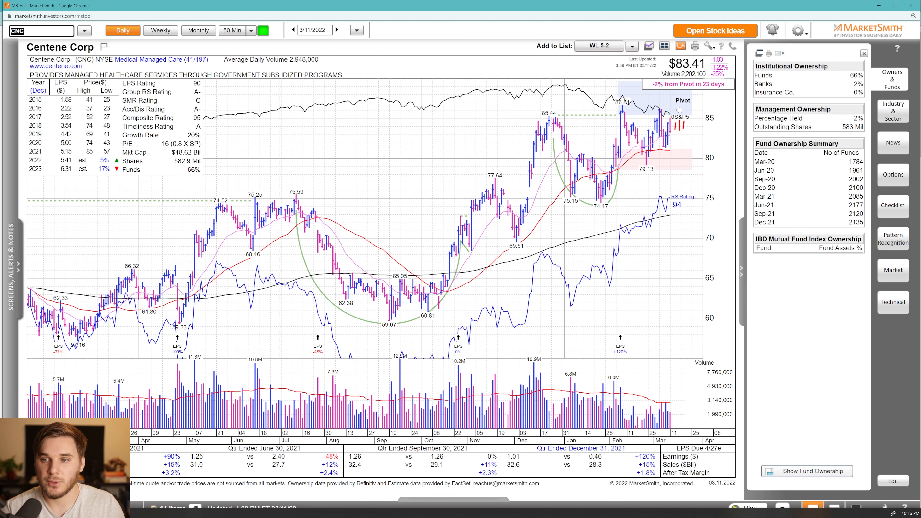
pyautogui.moveTo(604, 299)
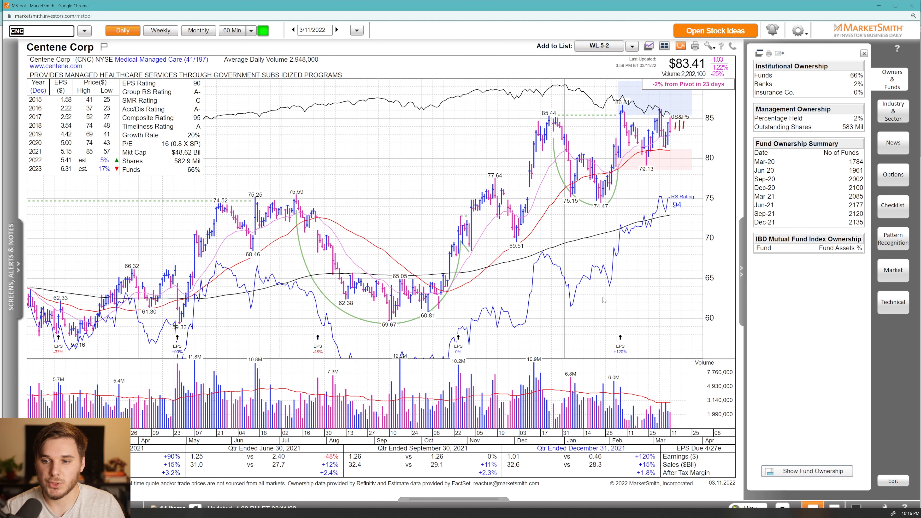
# Step: Load the Credo (CRDO) daily chart and draw red markup on its price bars
pyautogui.write('CRDO')
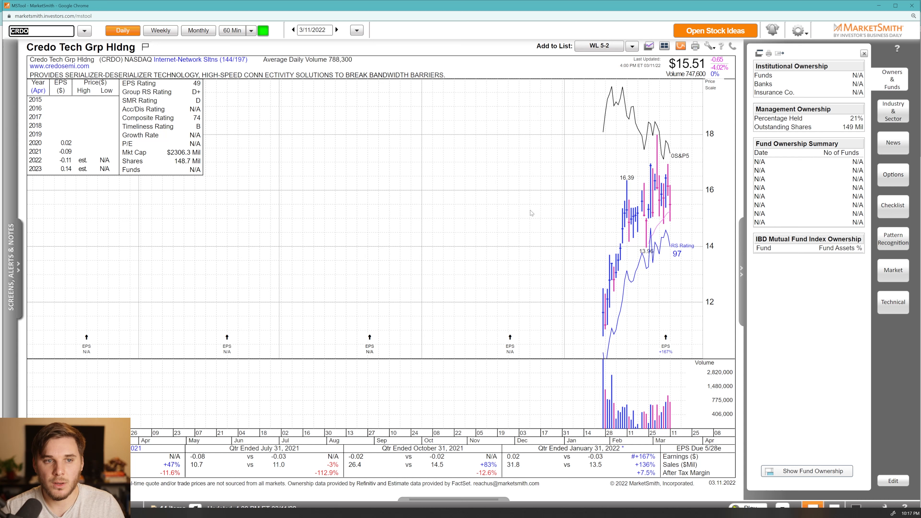
pyautogui.moveTo(614, 327)
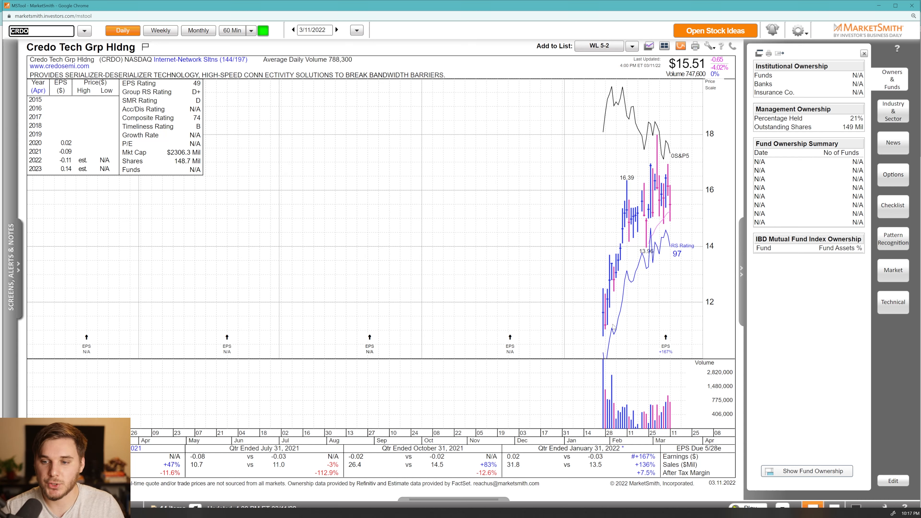
pyautogui.moveTo(568, 340); pyautogui.dragTo(598, 317)
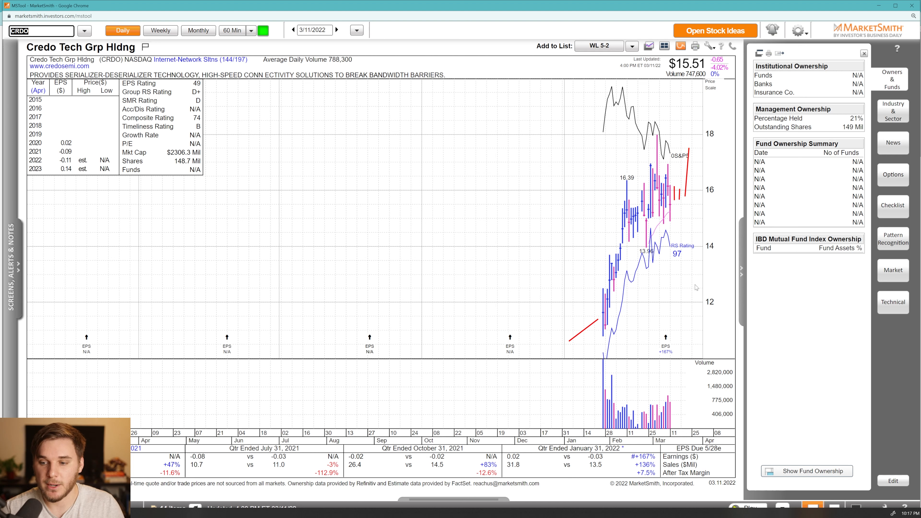
pyautogui.moveTo(674, 199)
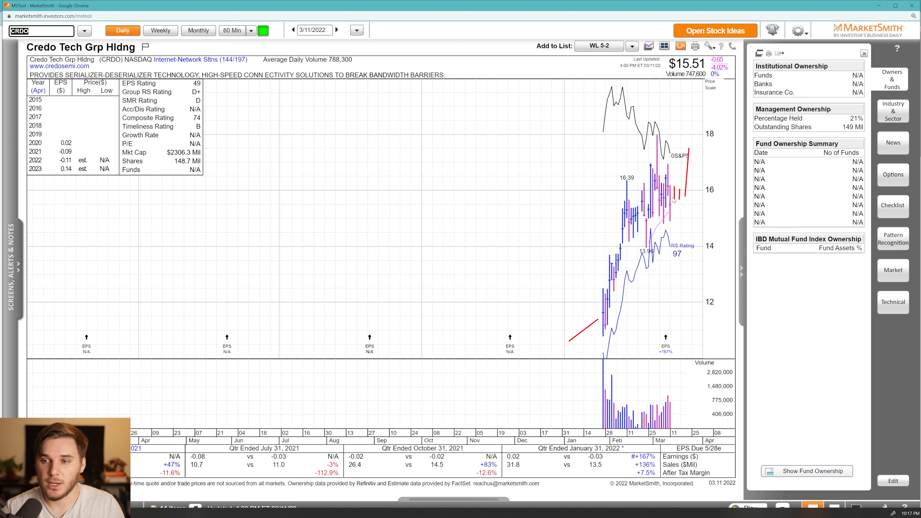
pyautogui.moveTo(692, 163)
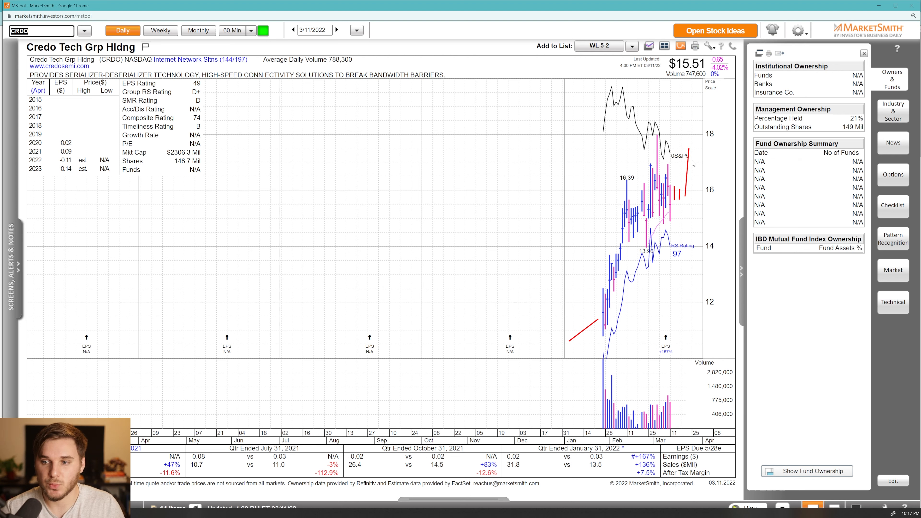
pyautogui.moveTo(676, 165)
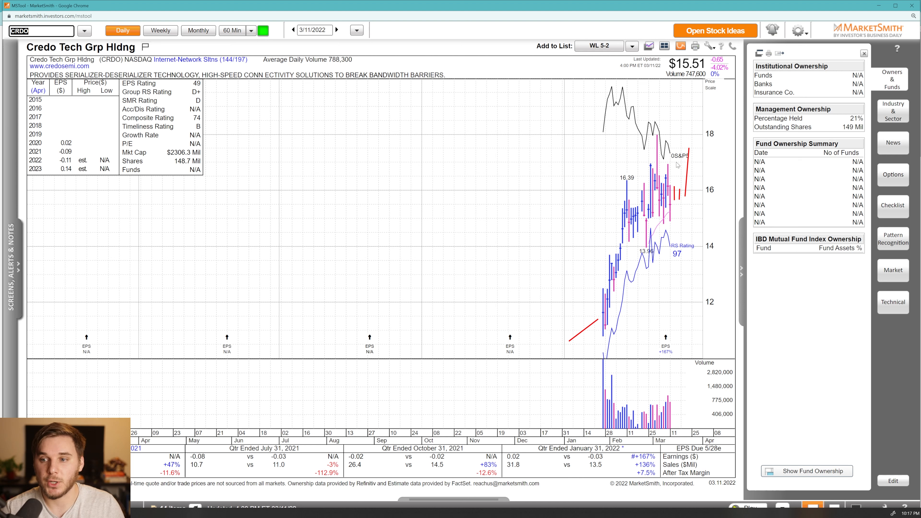
pyautogui.moveTo(696, 172)
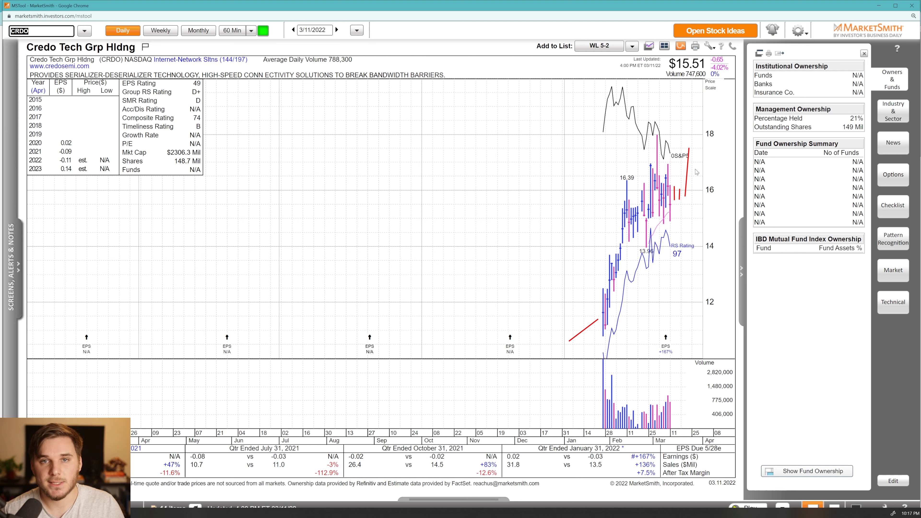
pyautogui.moveTo(673, 141)
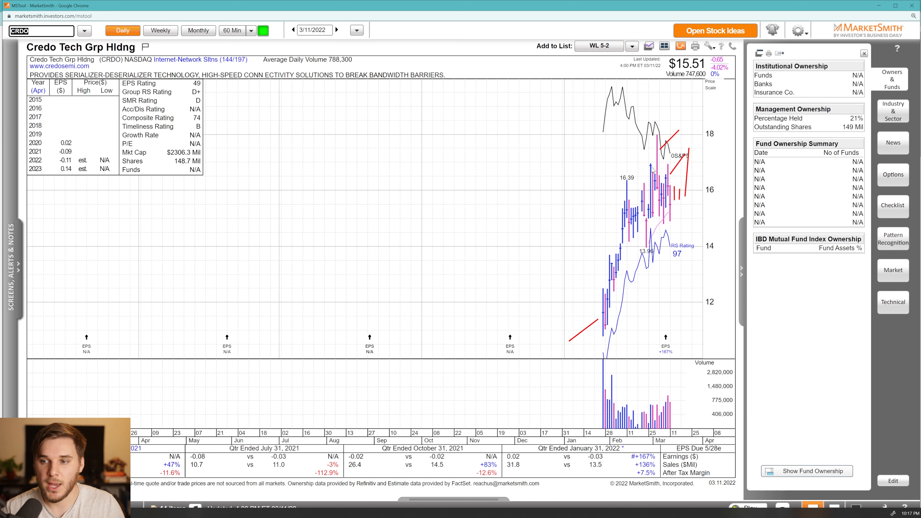
pyautogui.moveTo(678, 175)
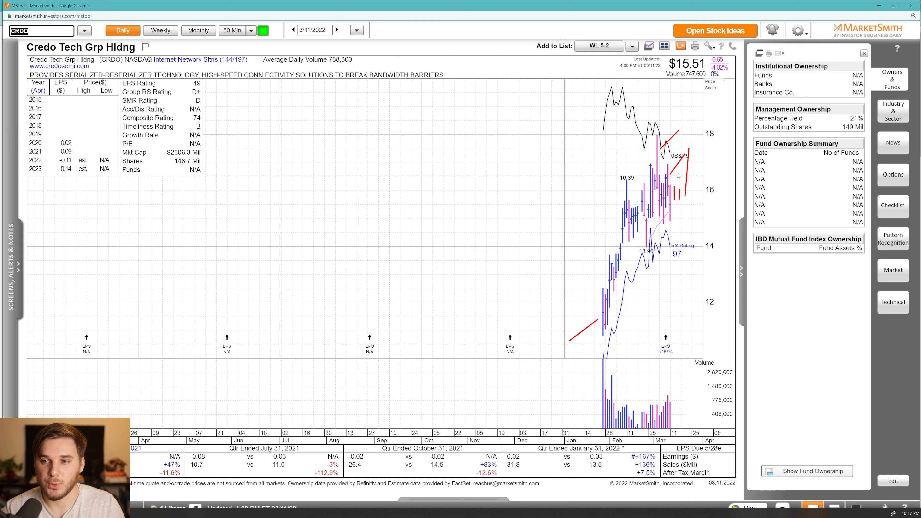
pyautogui.moveTo(706, 168)
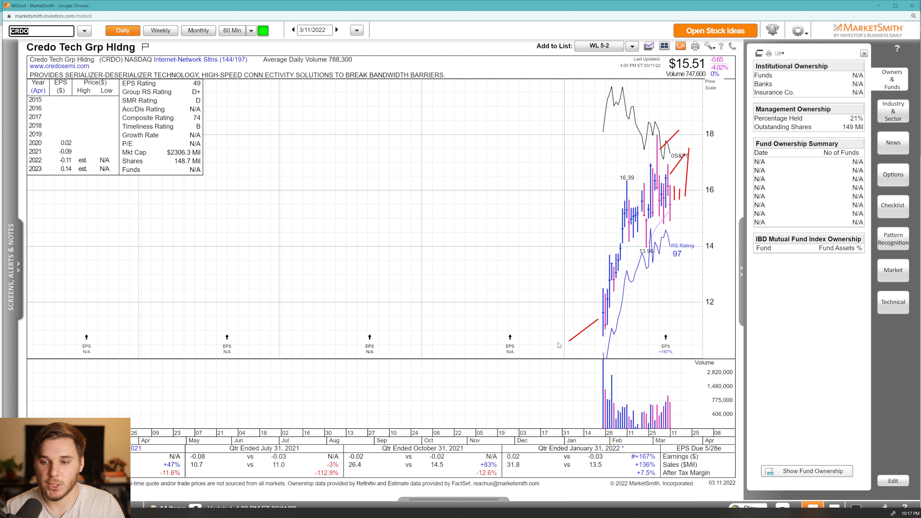
pyautogui.moveTo(350, 189)
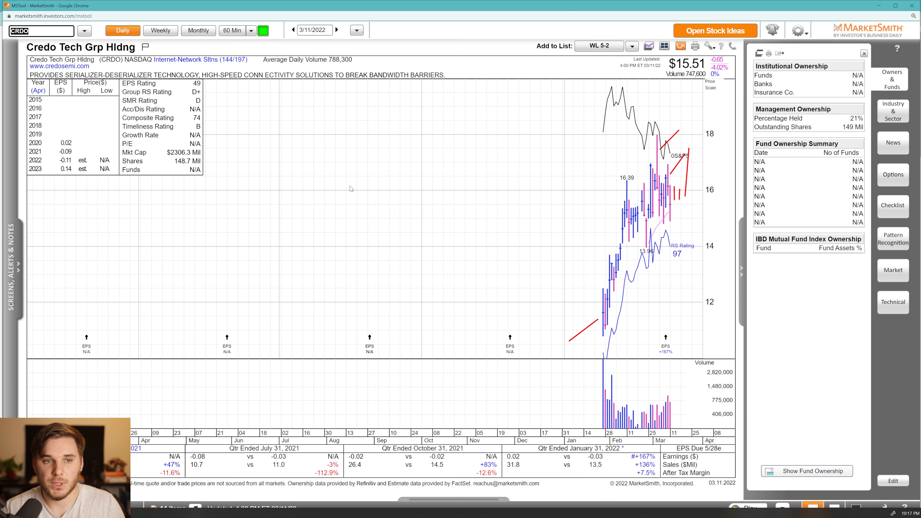
# Step: Load the Exterran (EXTN) daily chart and point a red line at its industry group rank
pyautogui.write('EXTN')
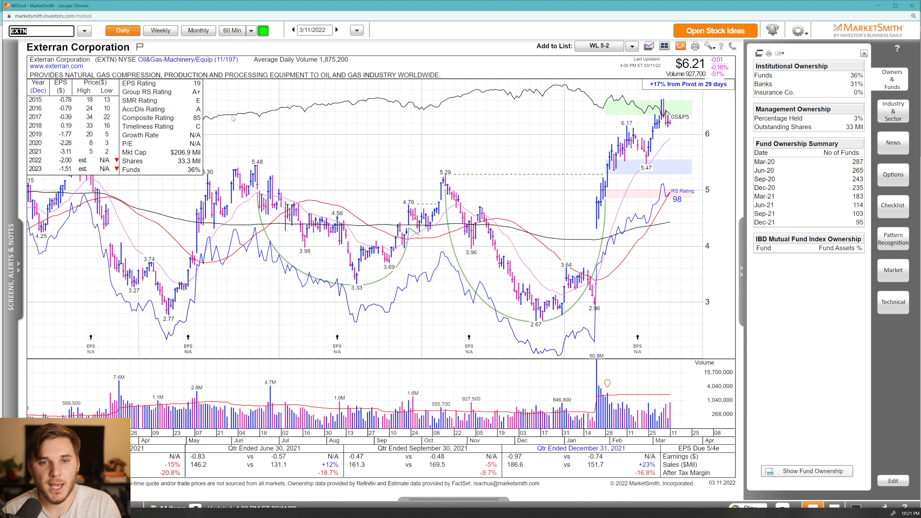
pyautogui.moveTo(206, 66); pyautogui.dragTo(256, 135)
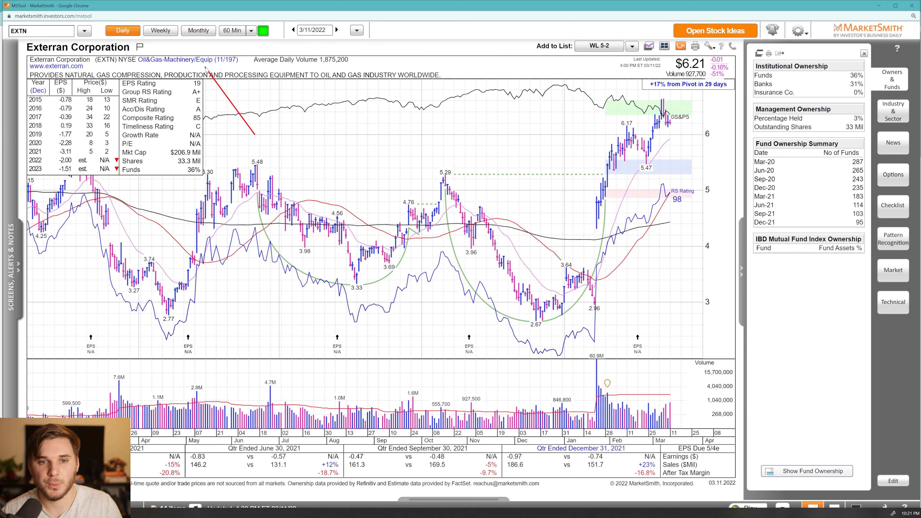
pyautogui.moveTo(578, 239)
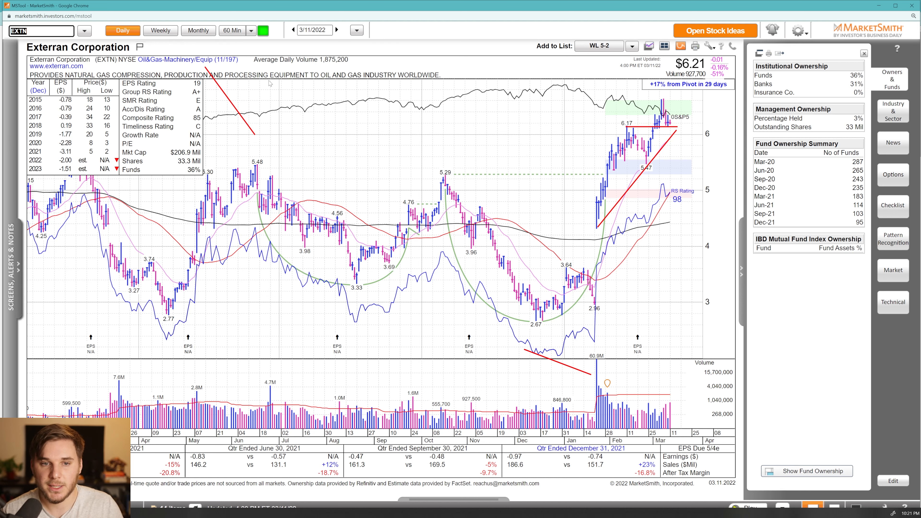
# Step: Switch Exterran's chart to weekly, then back to the daily view
pyautogui.click(160, 30)
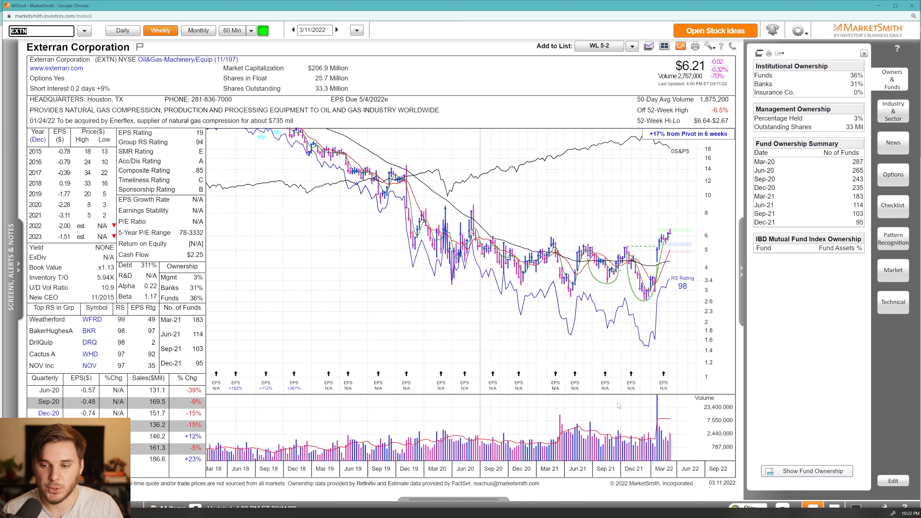
pyautogui.moveTo(633, 252)
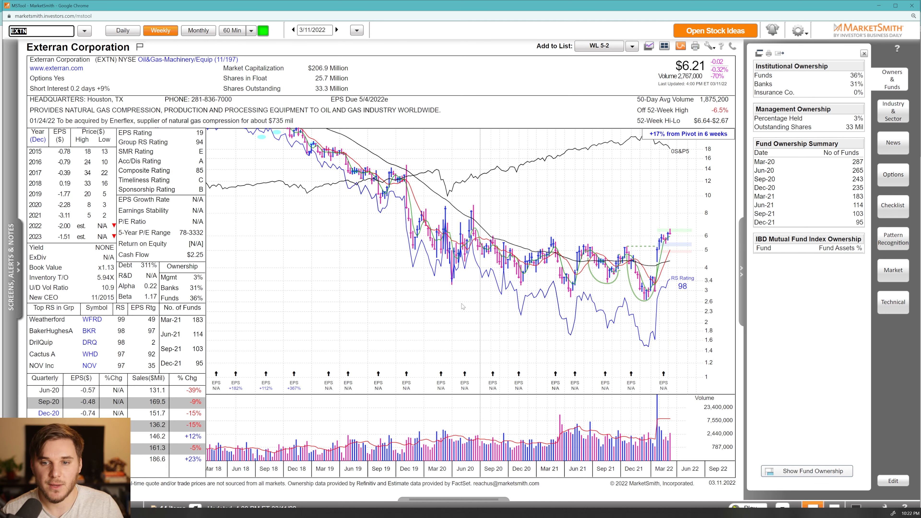
pyautogui.click(123, 30)
pyautogui.write('LMT')
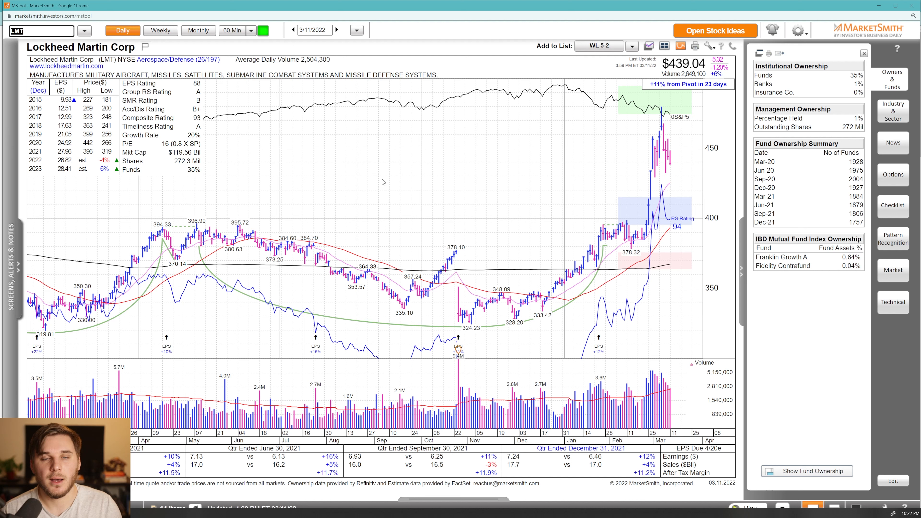
pyautogui.moveTo(554, 227)
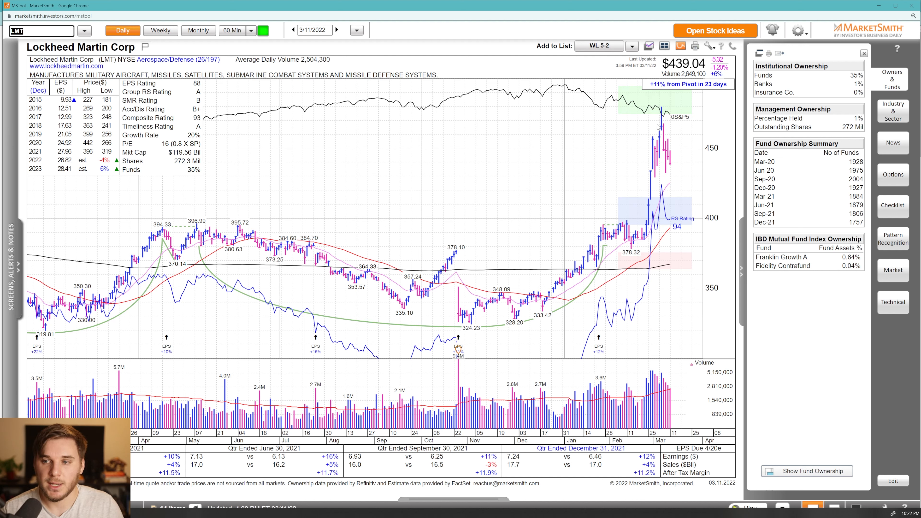
pyautogui.moveTo(668, 127)
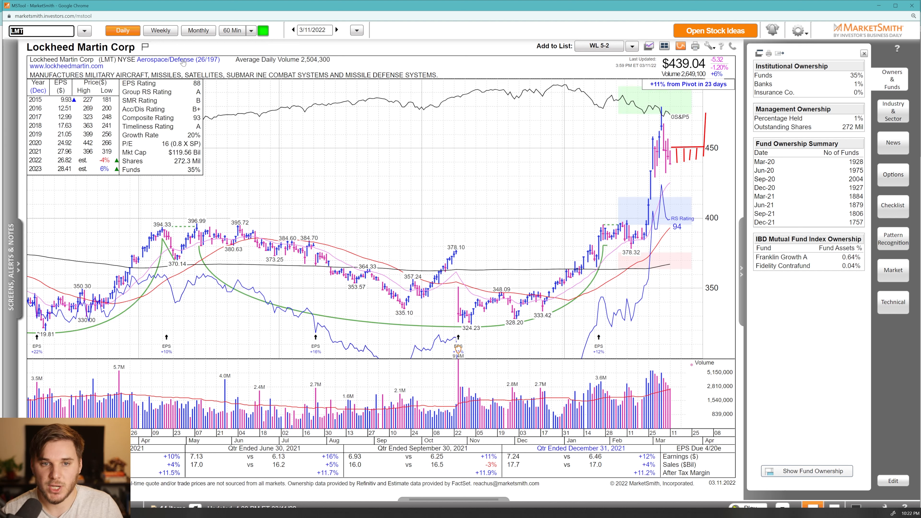
# Step: Toggle Lockheed Martin's chart weekly then daily, and load Lantheus Holdings (LNTH)
pyautogui.click(160, 30)
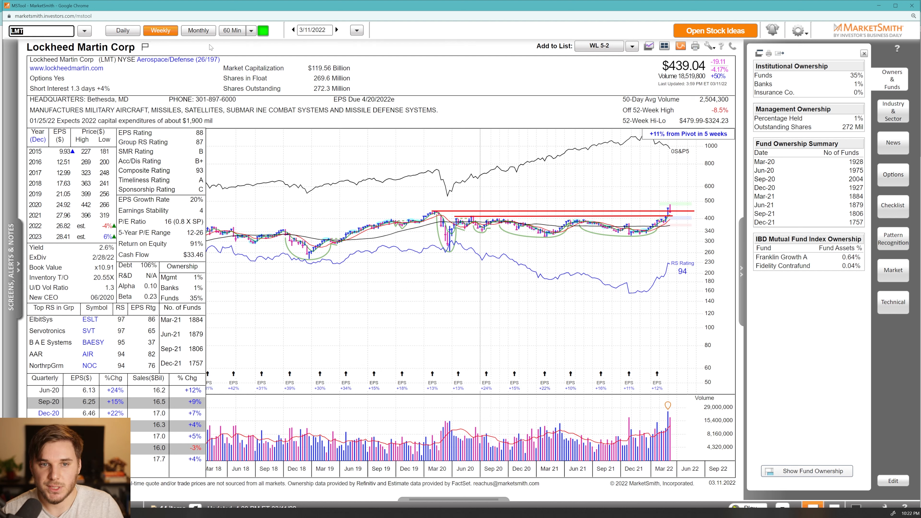
pyautogui.click(121, 30)
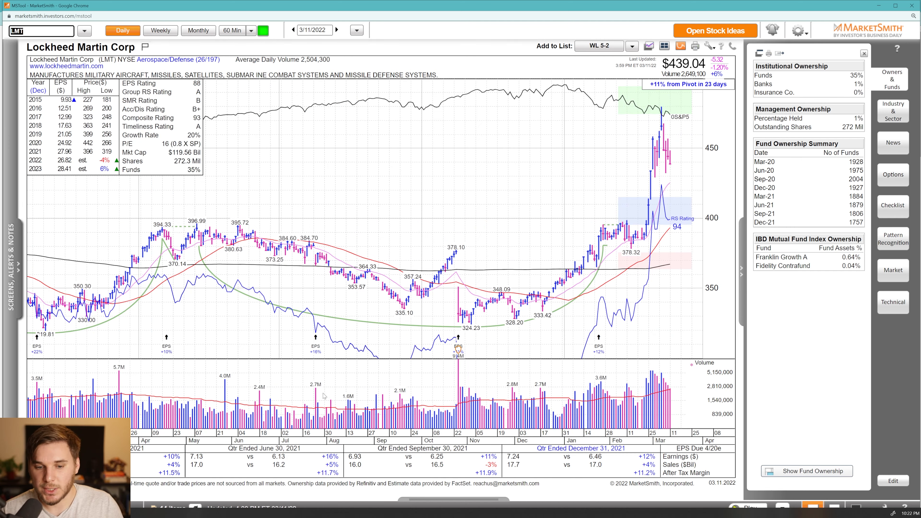
pyautogui.moveTo(209, 82)
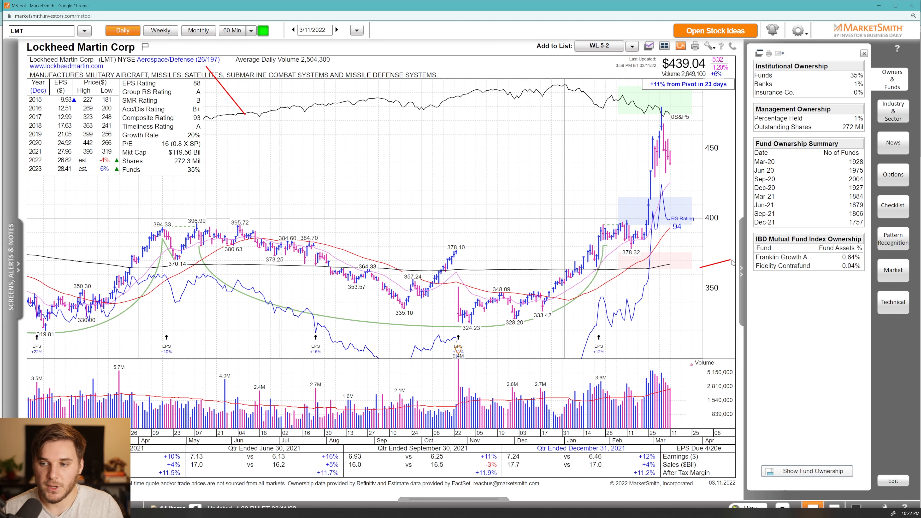
pyautogui.write('LNTH')
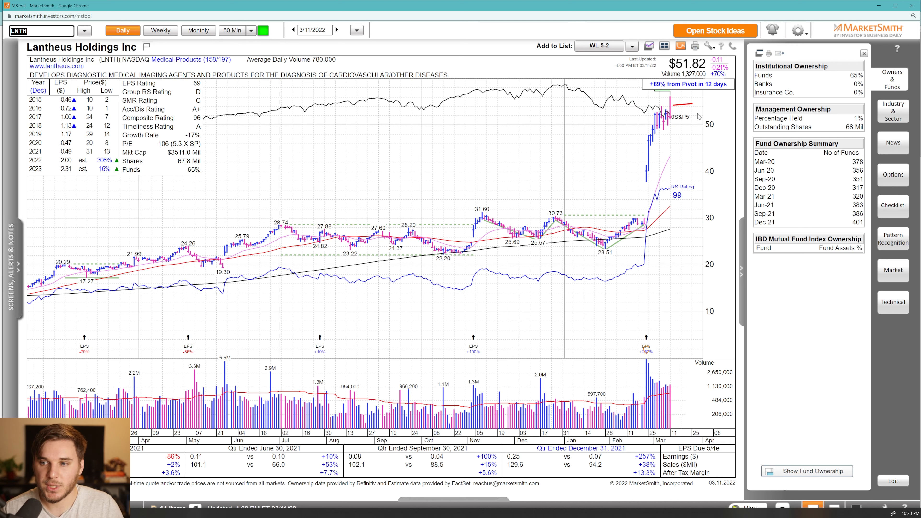
pyautogui.moveTo(682, 126)
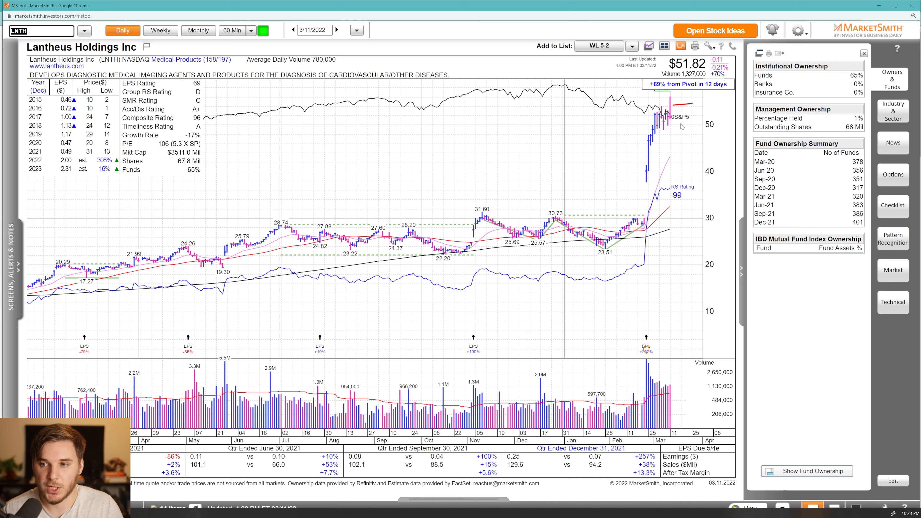
pyautogui.moveTo(682, 123)
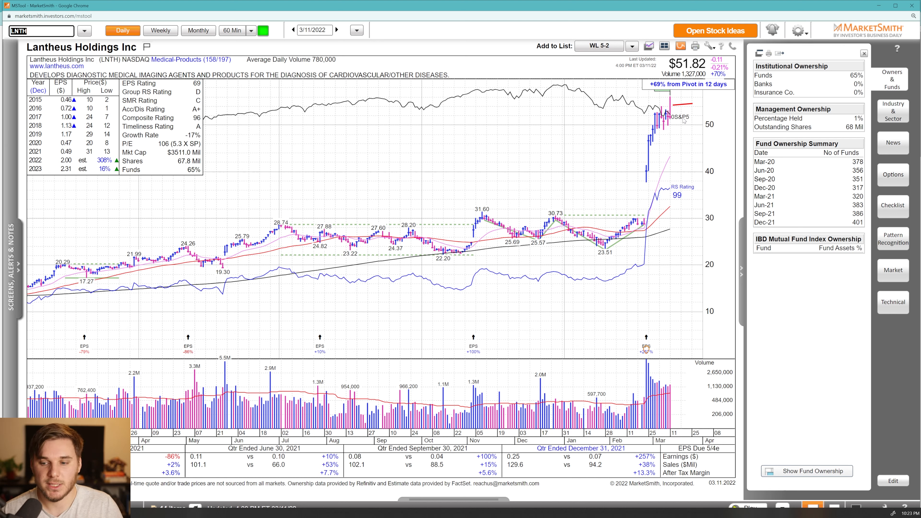
pyautogui.moveTo(400, 156)
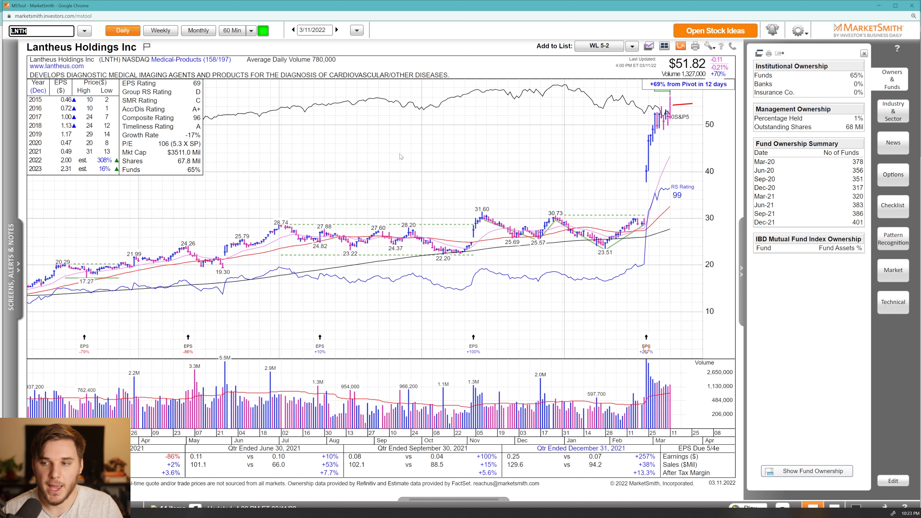
pyautogui.moveTo(841, 183)
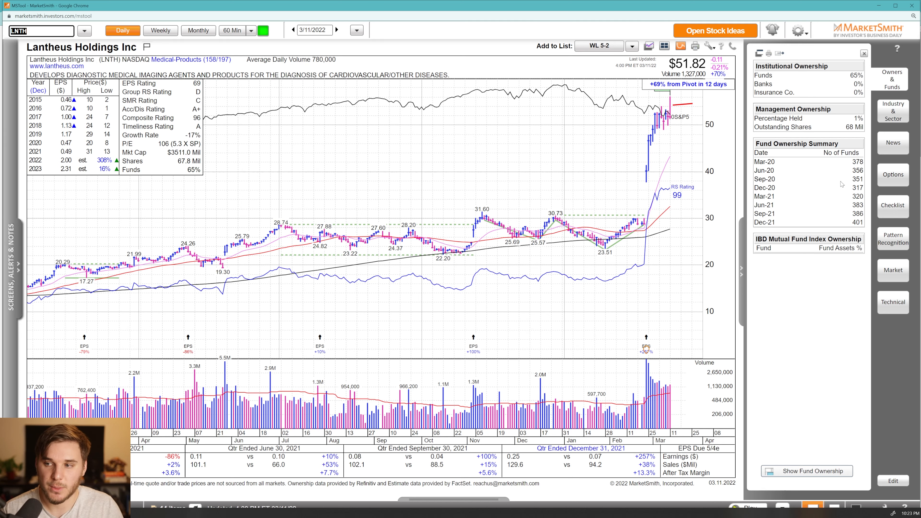
# Step: Load the Newmont Corporation (NEM) daily chart
pyautogui.write('NEM')
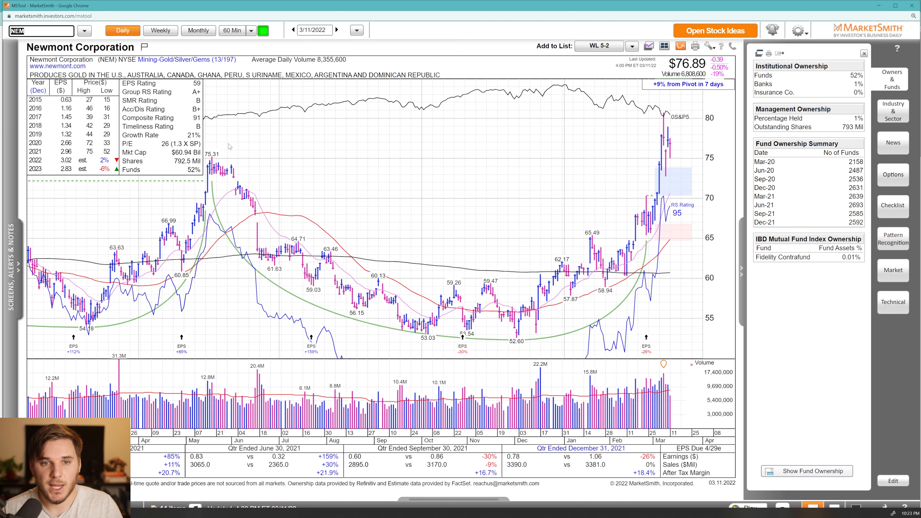
pyautogui.moveTo(669, 183)
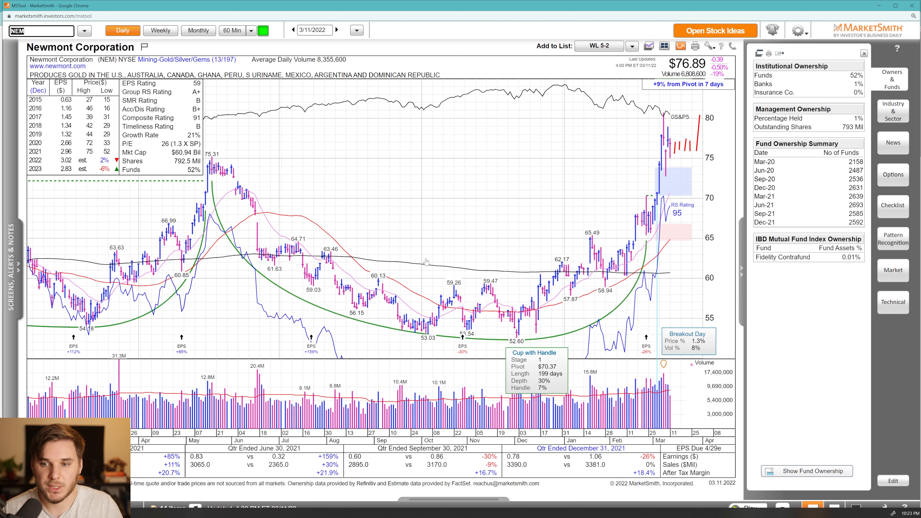
pyautogui.moveTo(611, 212)
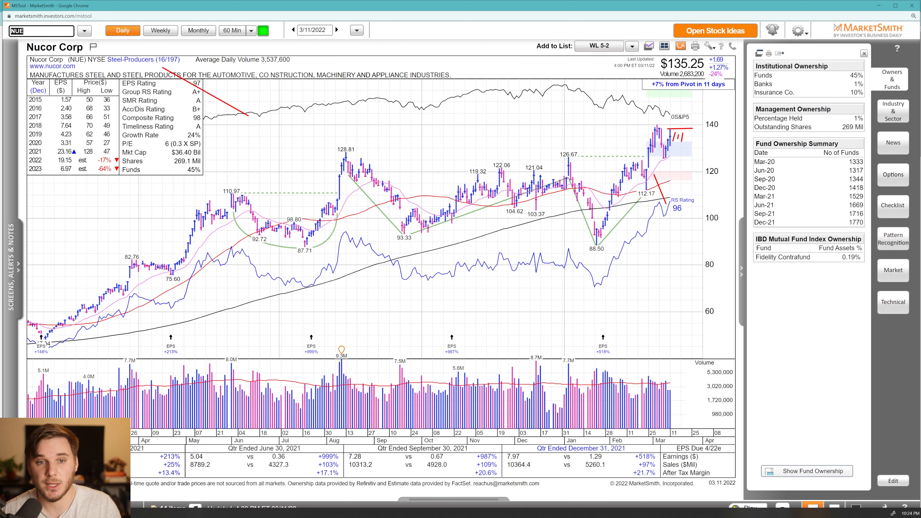
pyautogui.moveTo(484, 346)
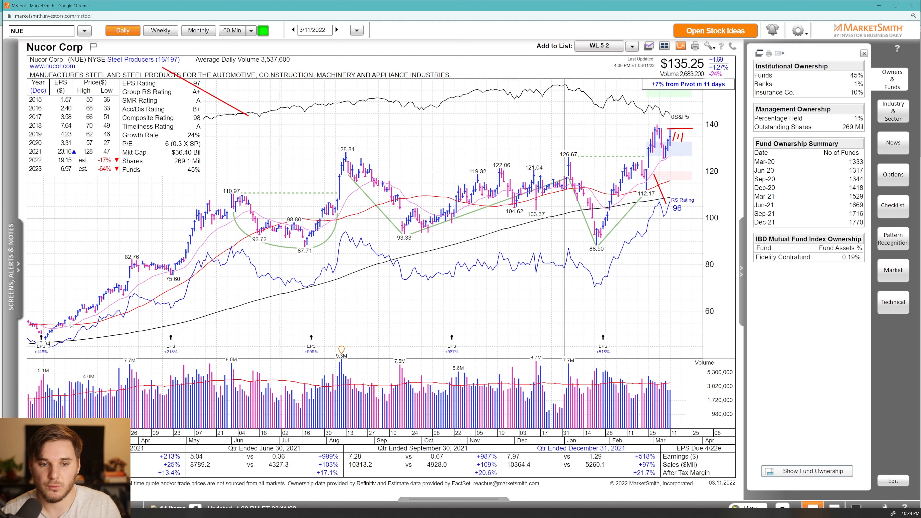
# Step: Load the Nuvectis Pharma (NVCT) daily chart
pyautogui.write('NVCT')
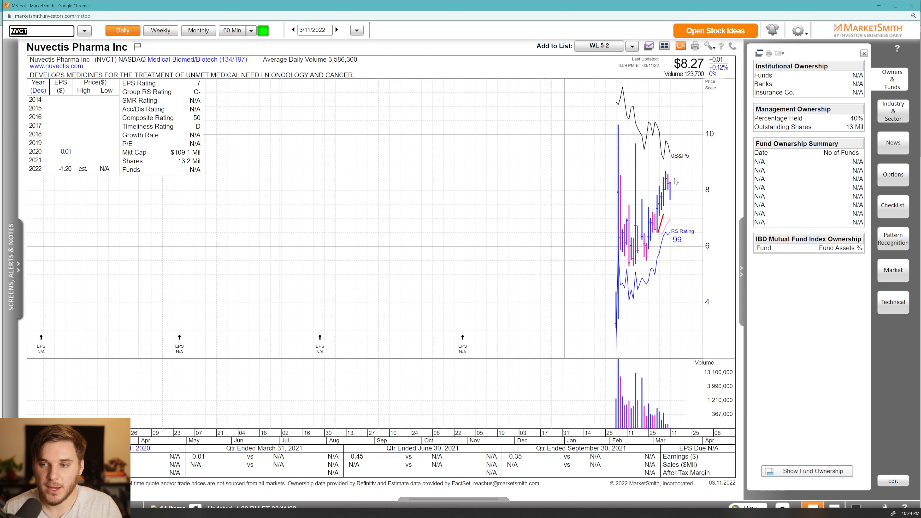
pyautogui.moveTo(674, 181)
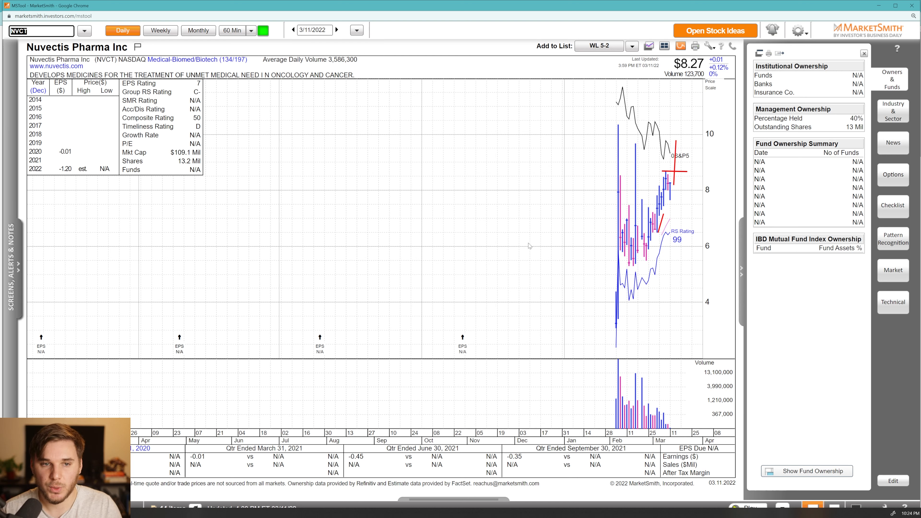
pyautogui.moveTo(691, 184)
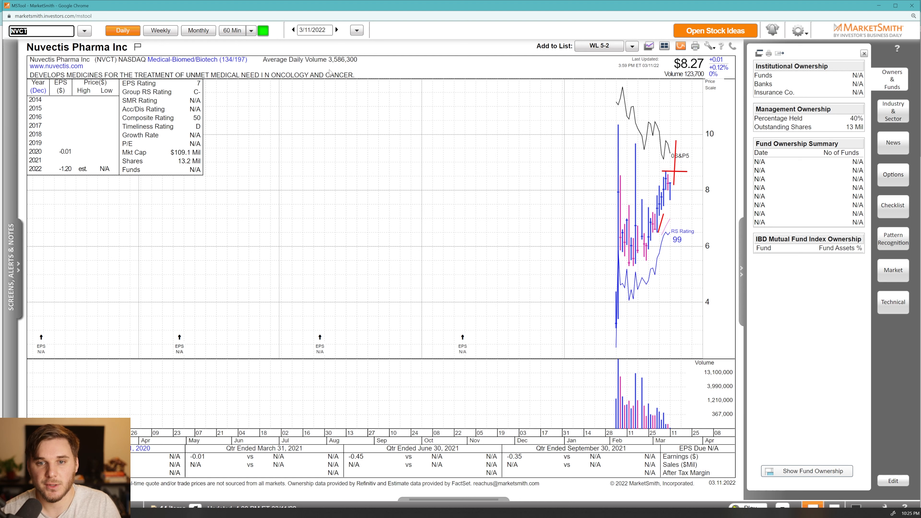
pyautogui.moveTo(226, 81)
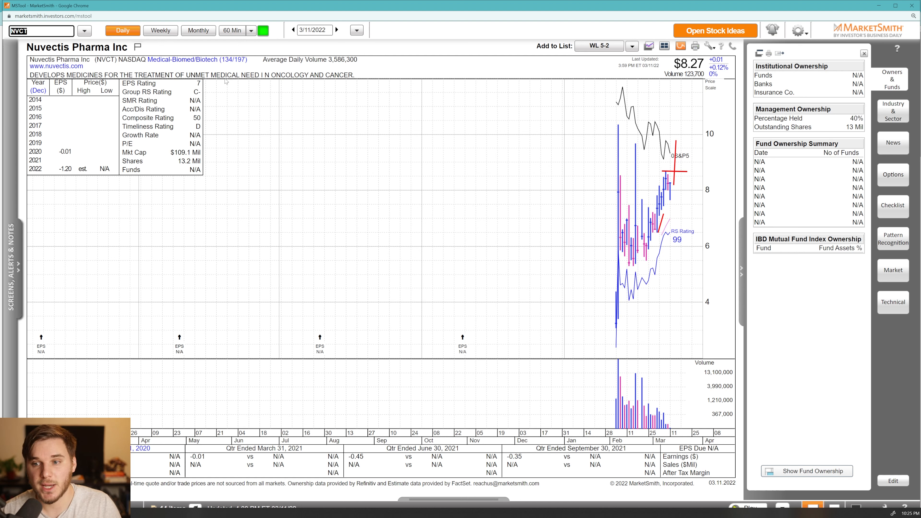
pyautogui.moveTo(285, 129)
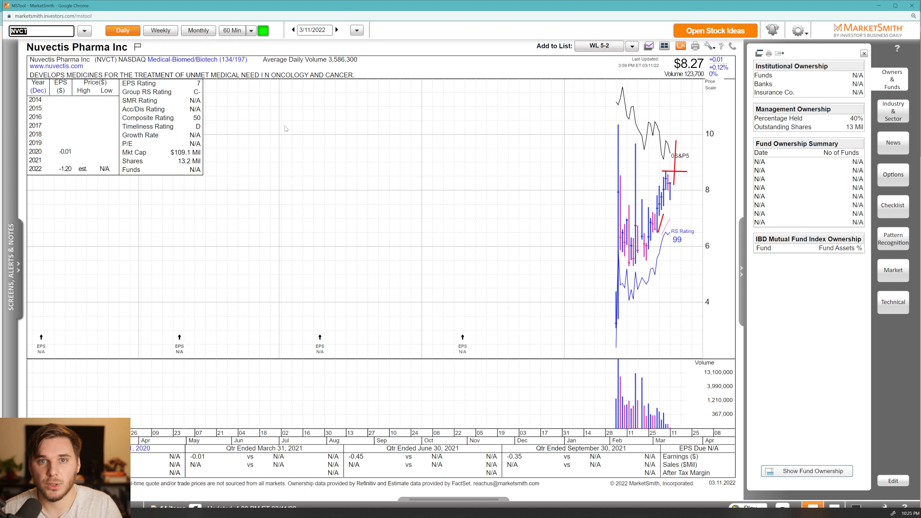
pyautogui.moveTo(579, 156)
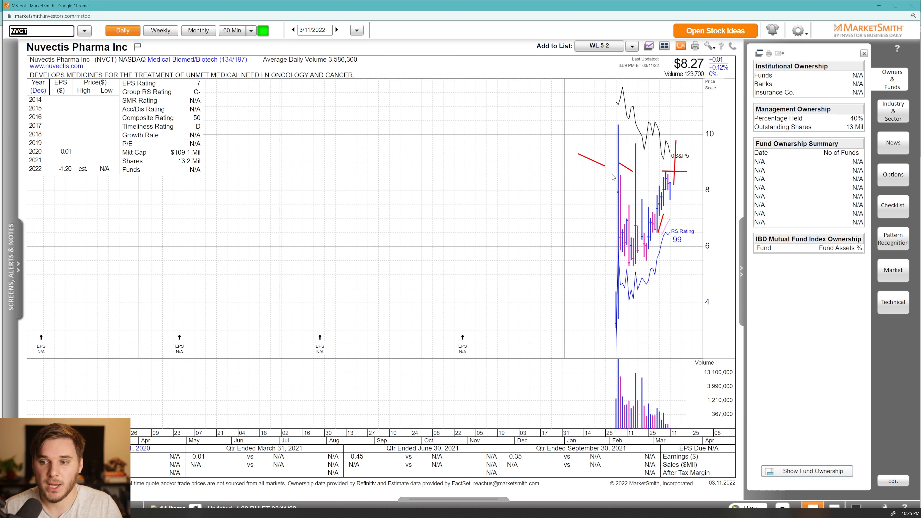
pyautogui.moveTo(658, 162)
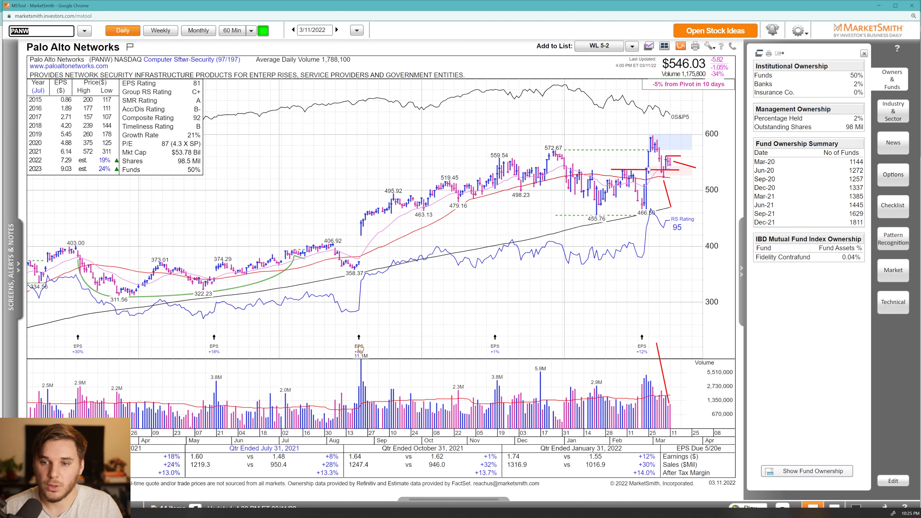
# Step: Add another red markup stroke to the Palo Alto Networks chart
pyautogui.moveTo(366, 259); pyautogui.dragTo(526, 170)
pyautogui.write('PCRX')
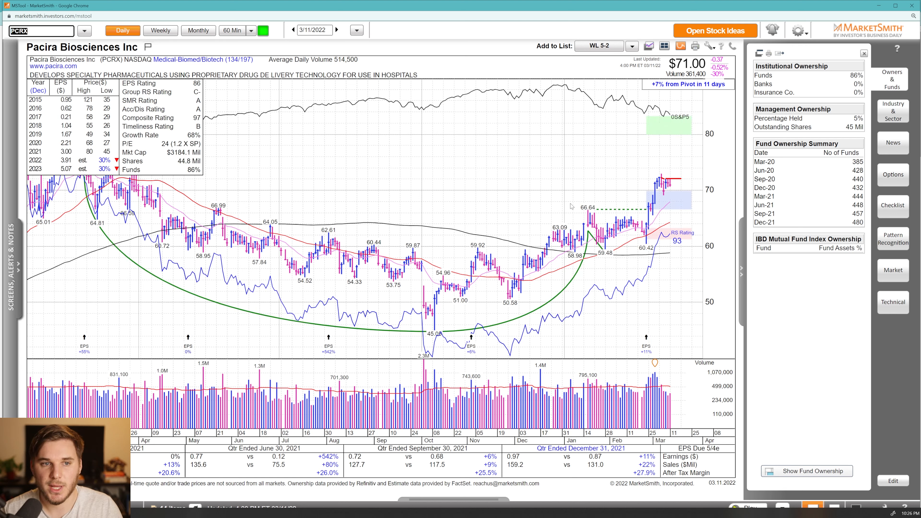
# Step: Load the Solaredge Technologies (SEDG) daily chart
pyautogui.write('SEDG')
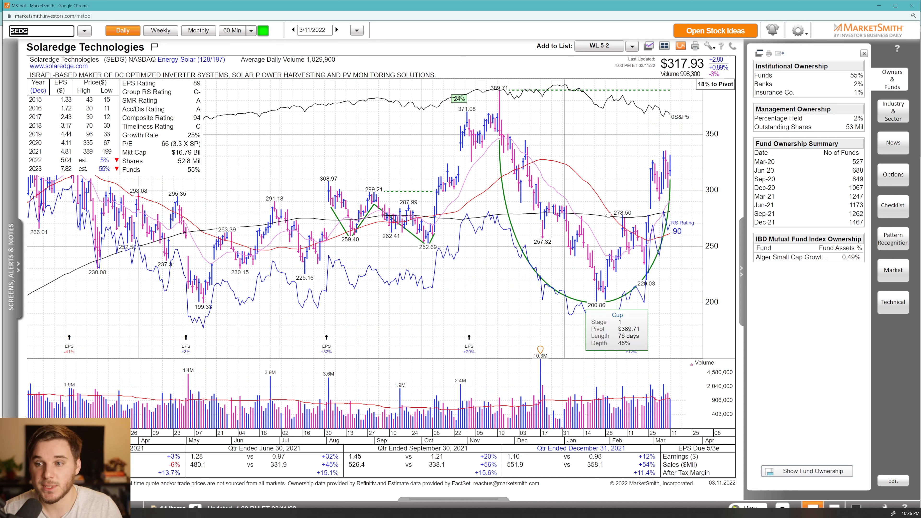
pyautogui.moveTo(607, 214)
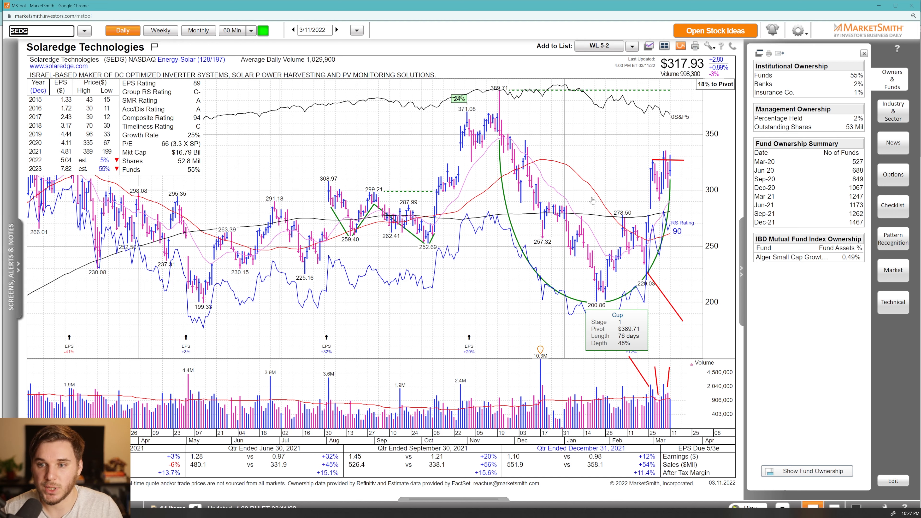
# Step: Switch the SolarEdge chart to the weekly timeframe
pyautogui.click(160, 30)
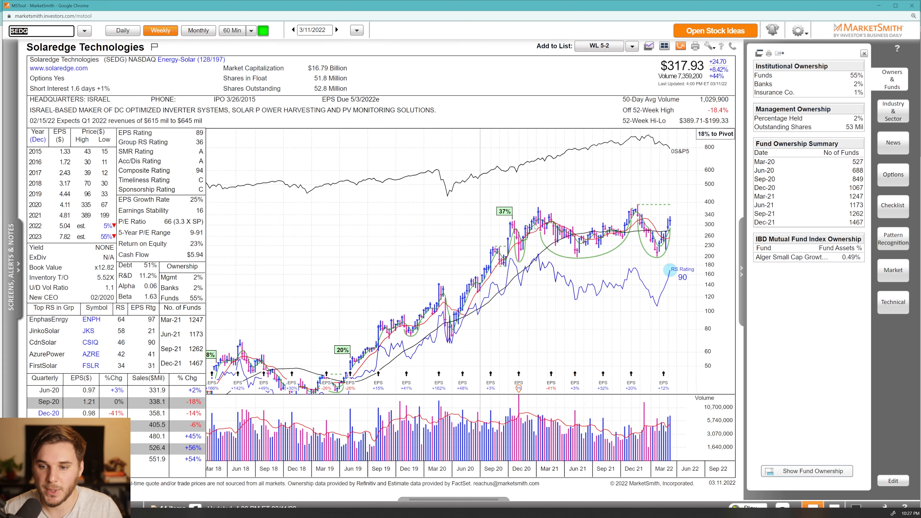
pyautogui.moveTo(535, 222)
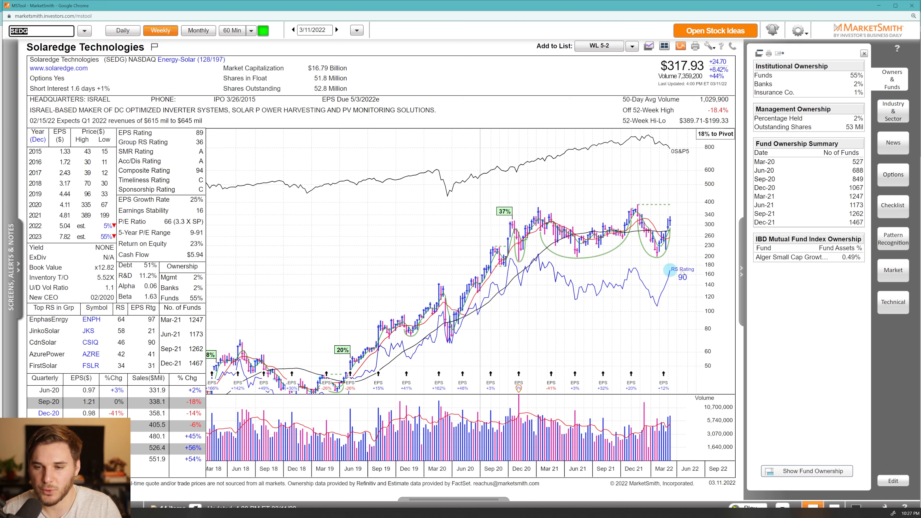
pyautogui.moveTo(452, 236)
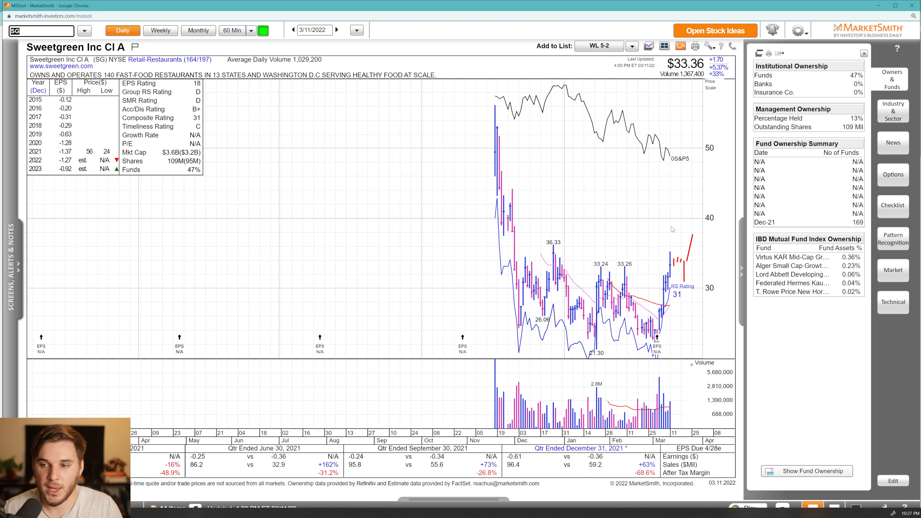
pyautogui.moveTo(659, 431)
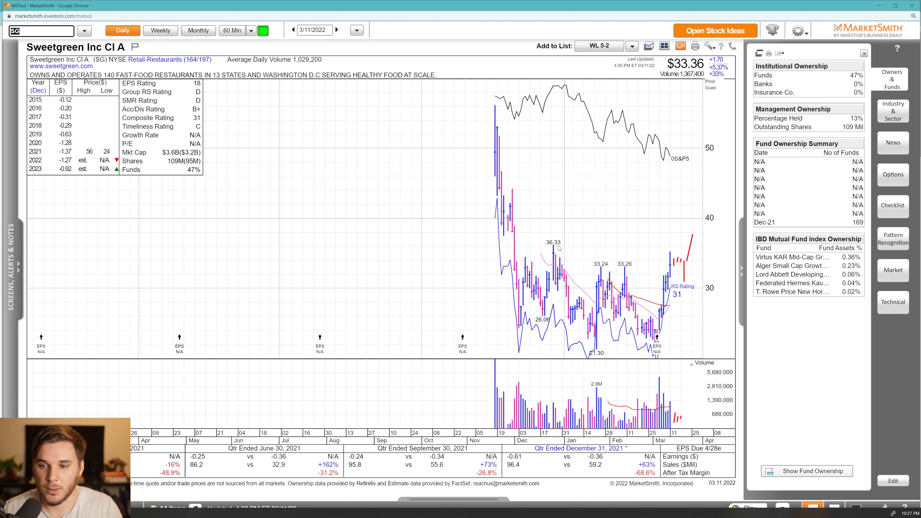
# Step: Draw a red line across Sweetgreen's 36.33 high, then load VNOM (Viper Energy Partners)
pyautogui.moveTo(555, 245); pyautogui.dragTo(708, 246)
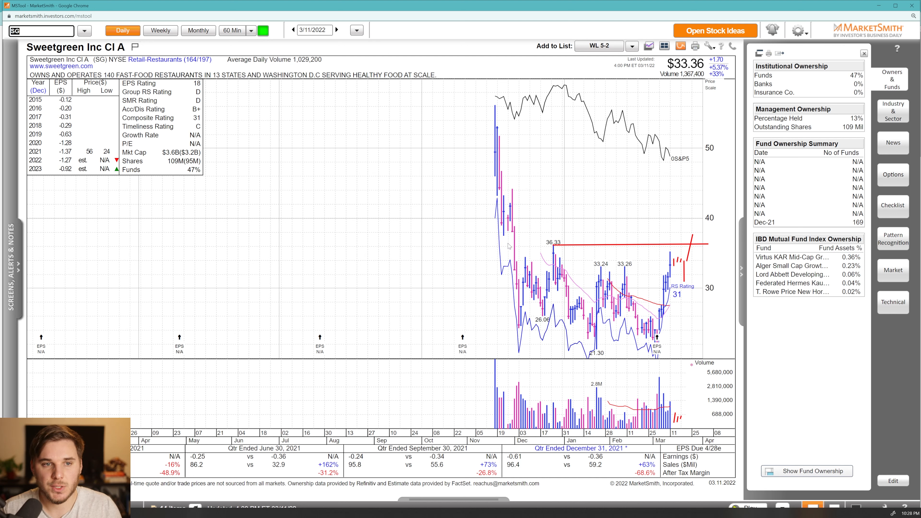
pyautogui.moveTo(575, 208)
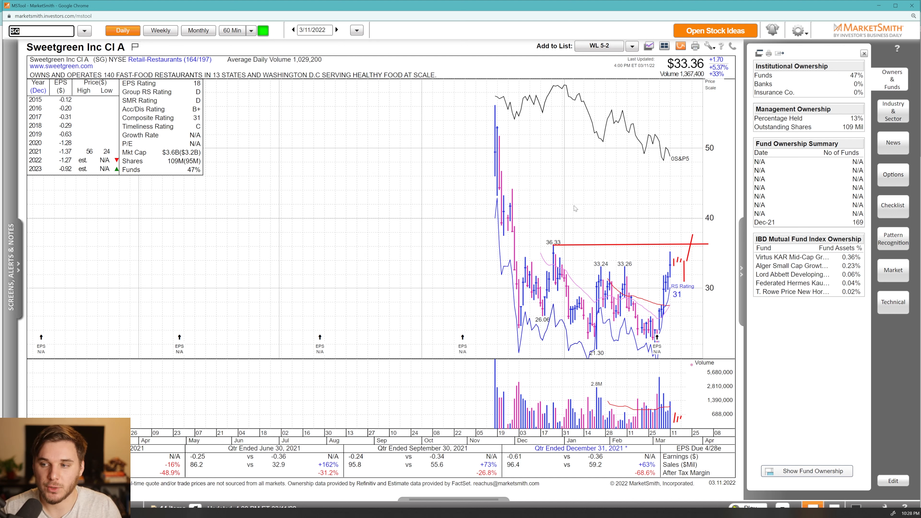
pyautogui.moveTo(741, 242)
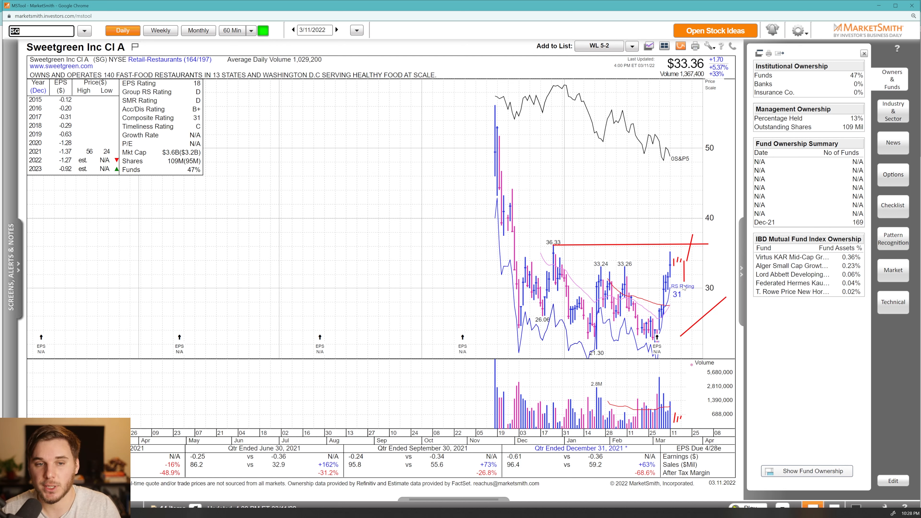
pyautogui.moveTo(621, 254)
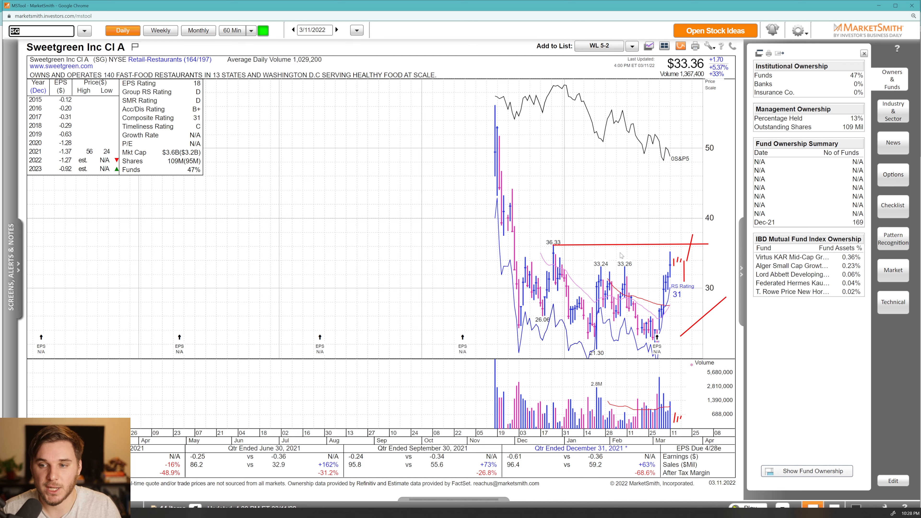
pyautogui.write('VNOM')
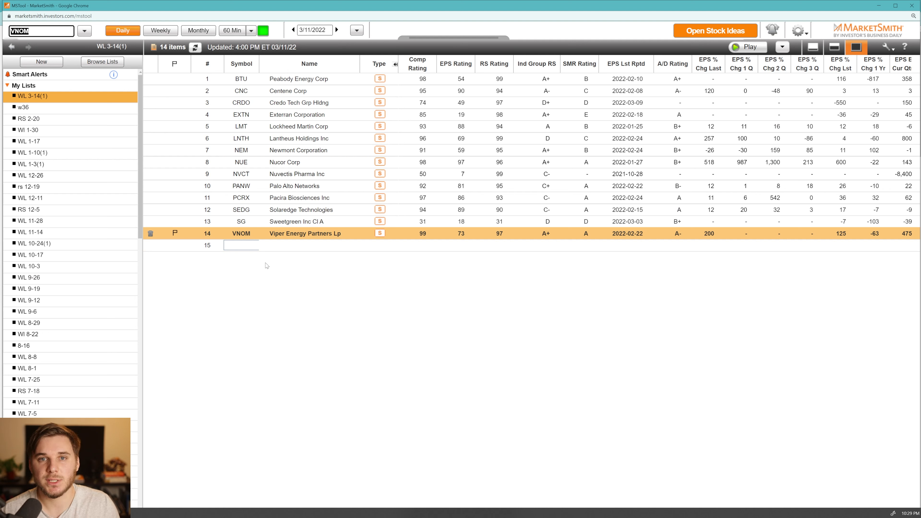
pyautogui.moveTo(262, 265)
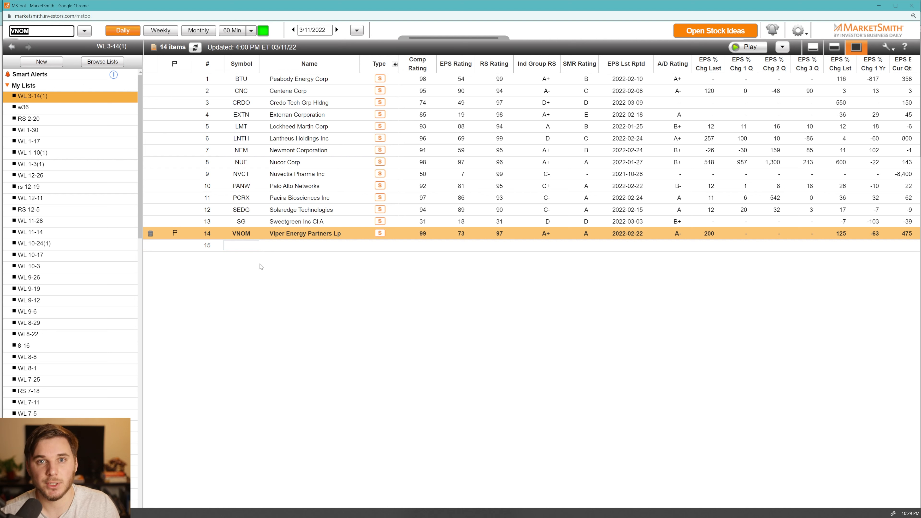